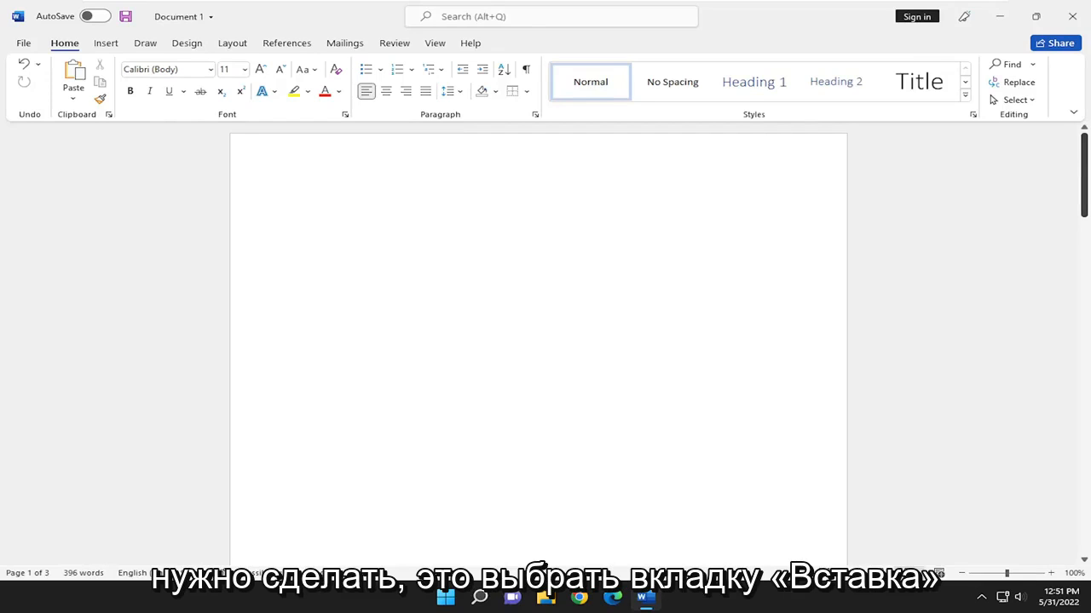
# Open the Online 3D Models catalog from the Insert tab.
pyautogui.click(106, 43)
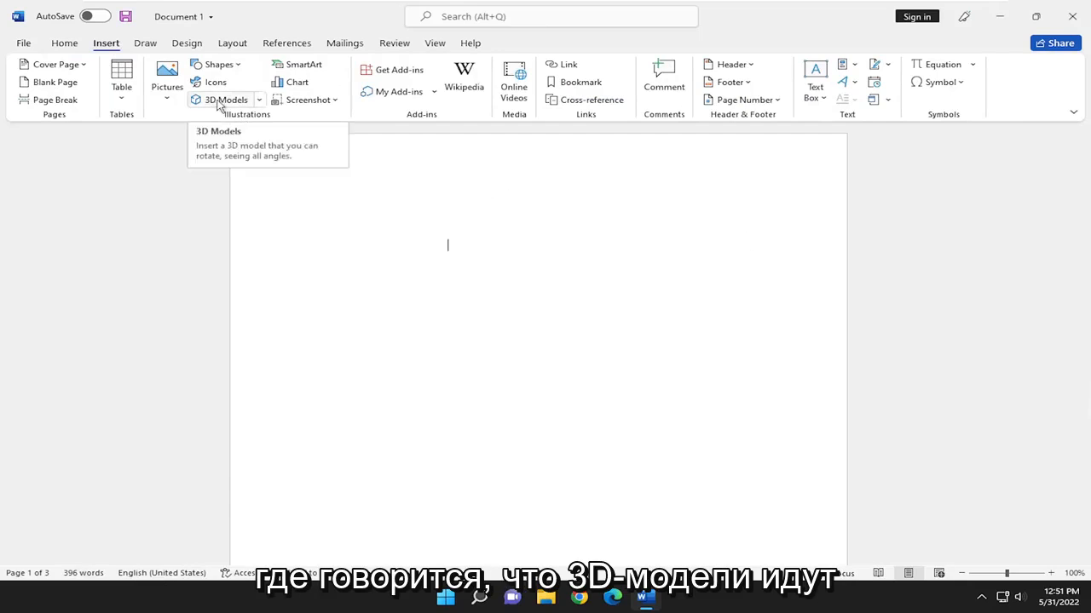
pyautogui.click(226, 99)
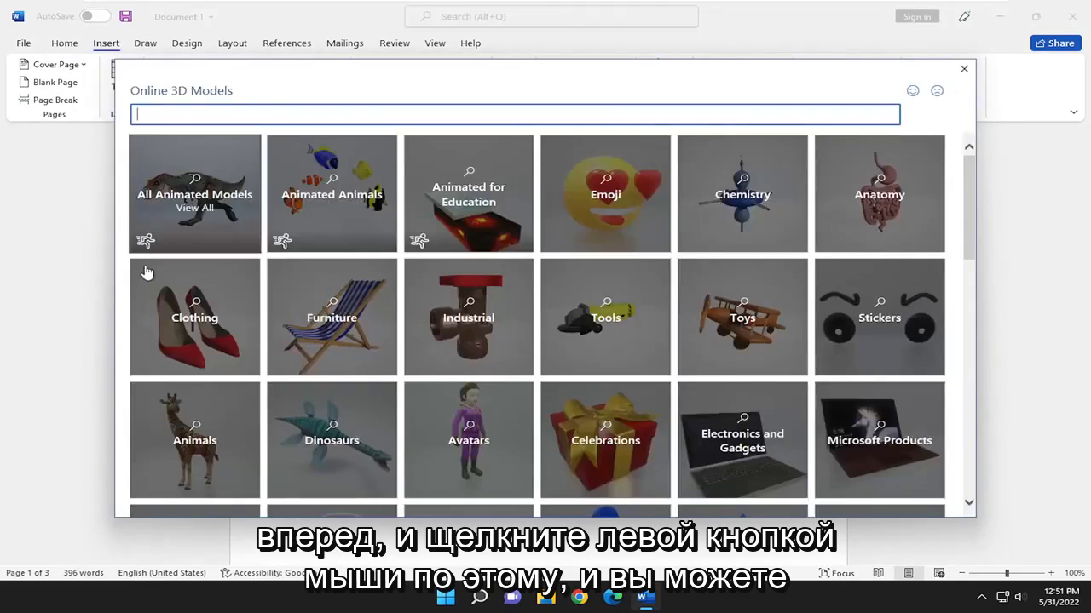
# Insert the wooden sun lounger model from the Furniture category.
pyautogui.click(332, 316)
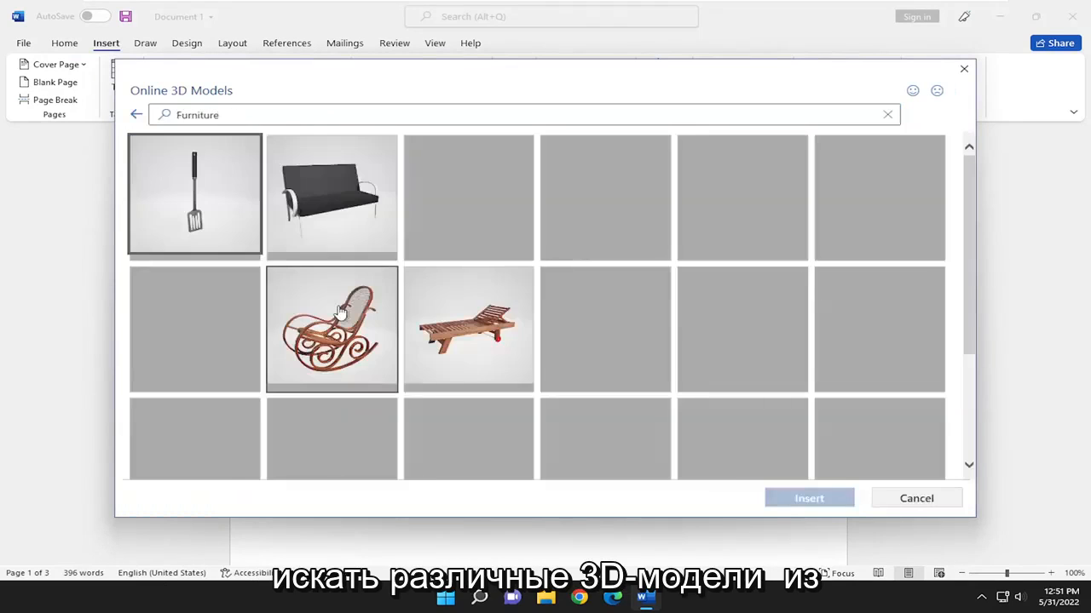
pyautogui.click(468, 329)
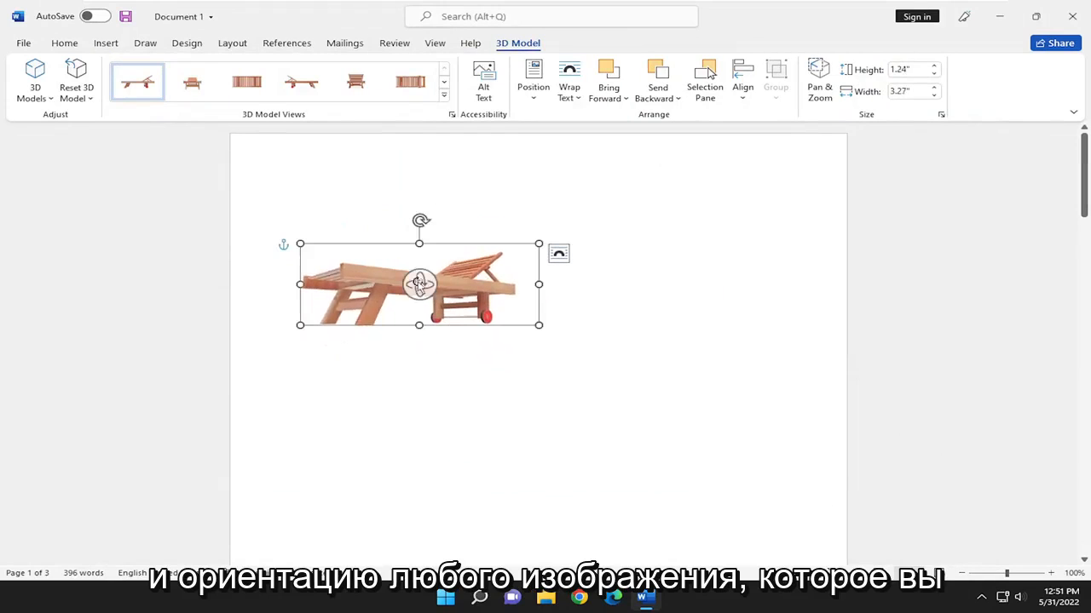
# Move the lounger toward the page centre and enlarge it to span most of the page width.
pyautogui.moveTo(418, 283); pyautogui.dragTo(573, 376)
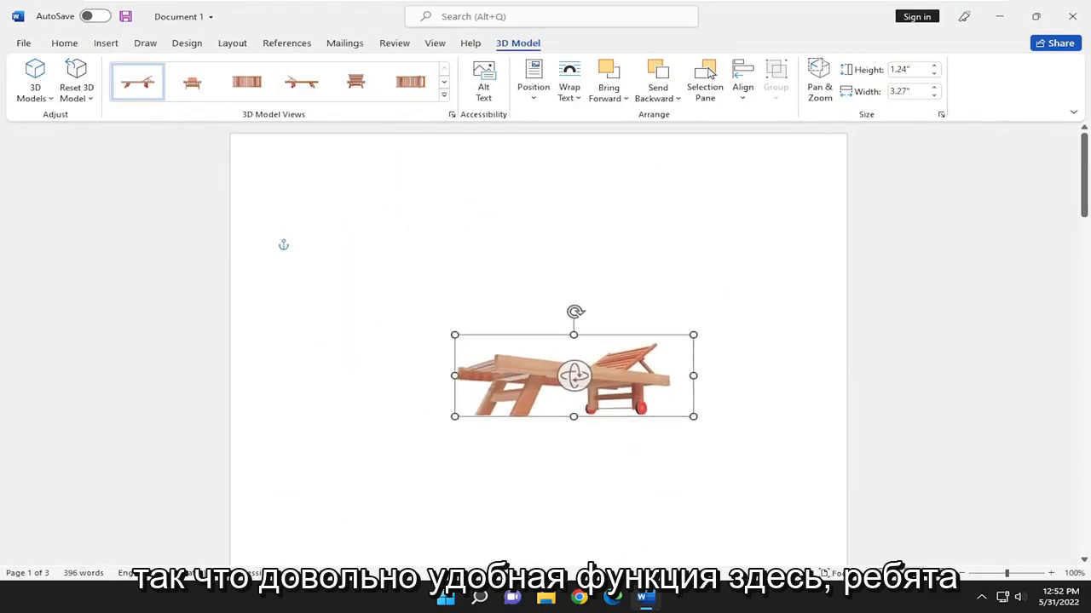
pyautogui.moveTo(693, 416); pyautogui.dragTo(844, 465)
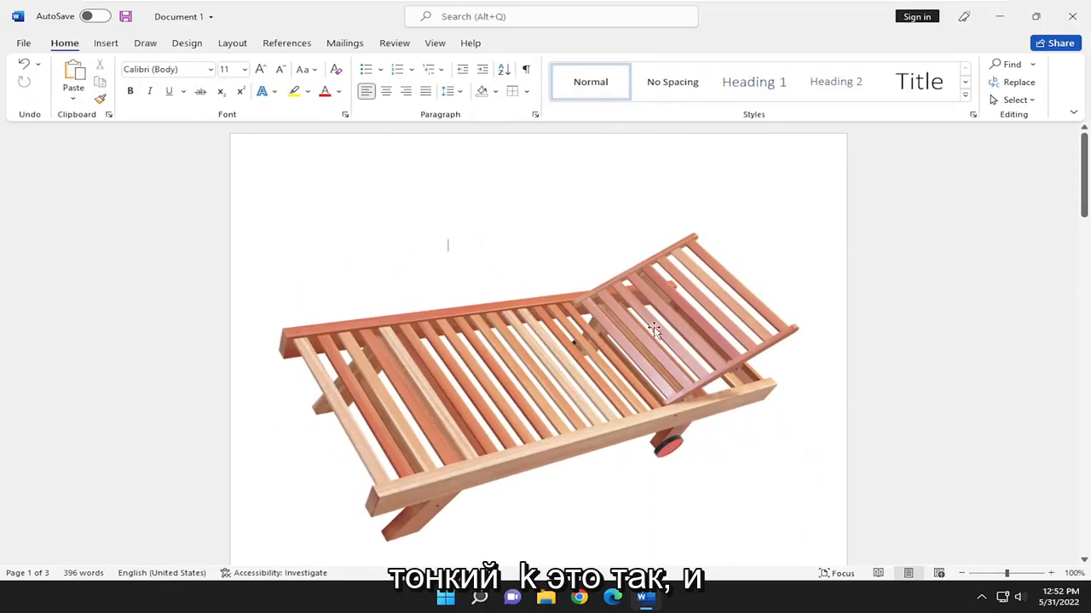
pyautogui.click(654, 330)
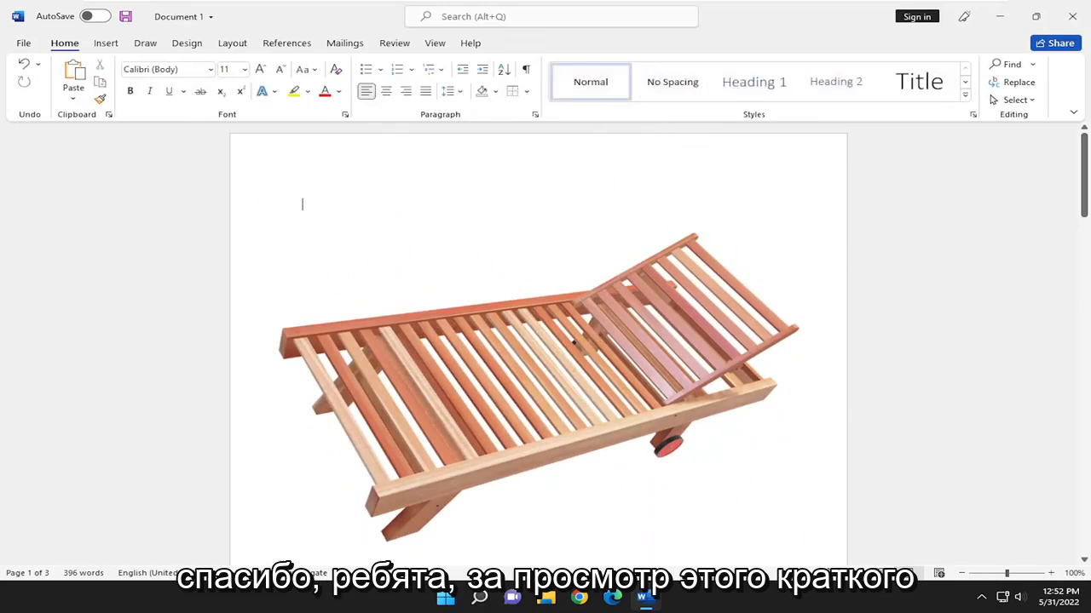
pyautogui.scroll(-3)
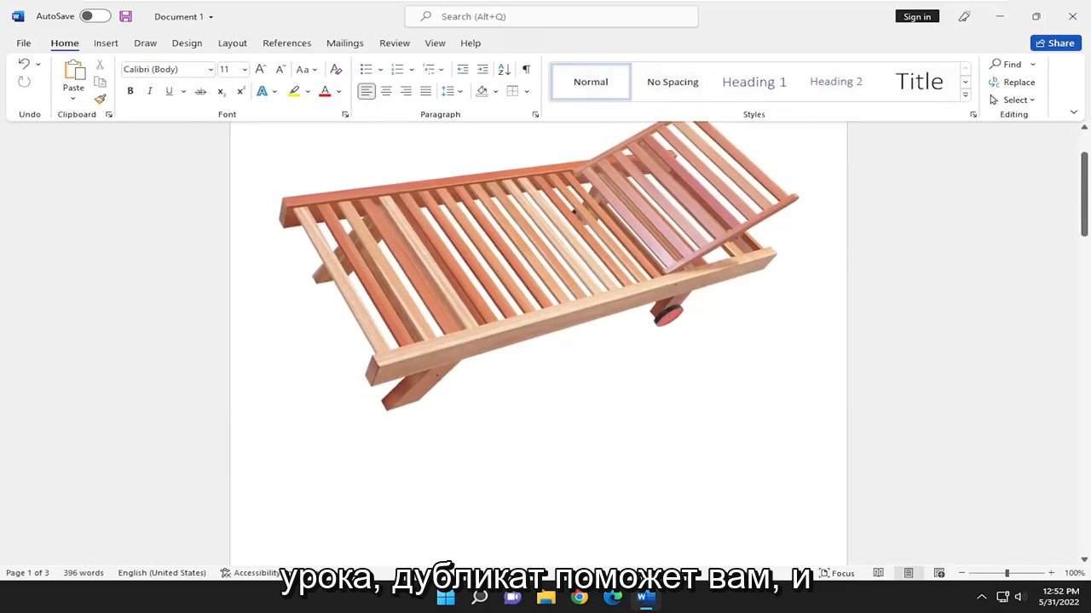